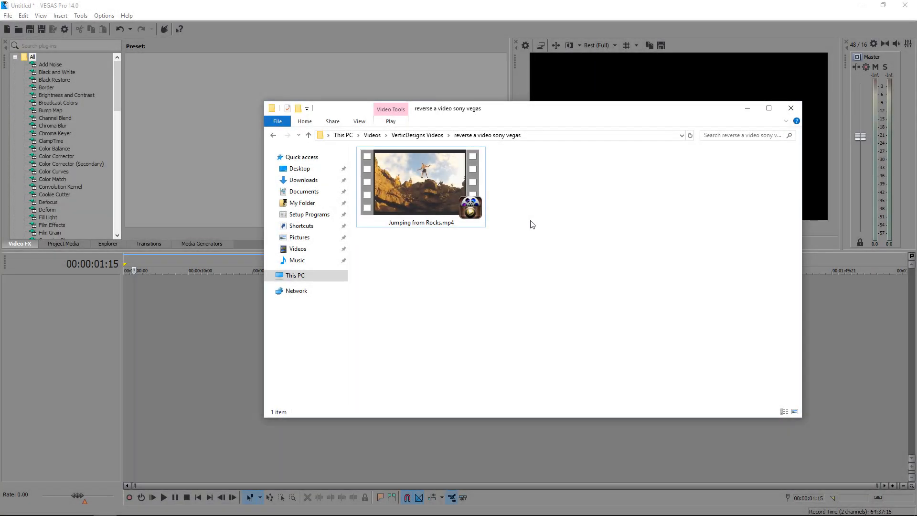
mouse_move(512, 207)
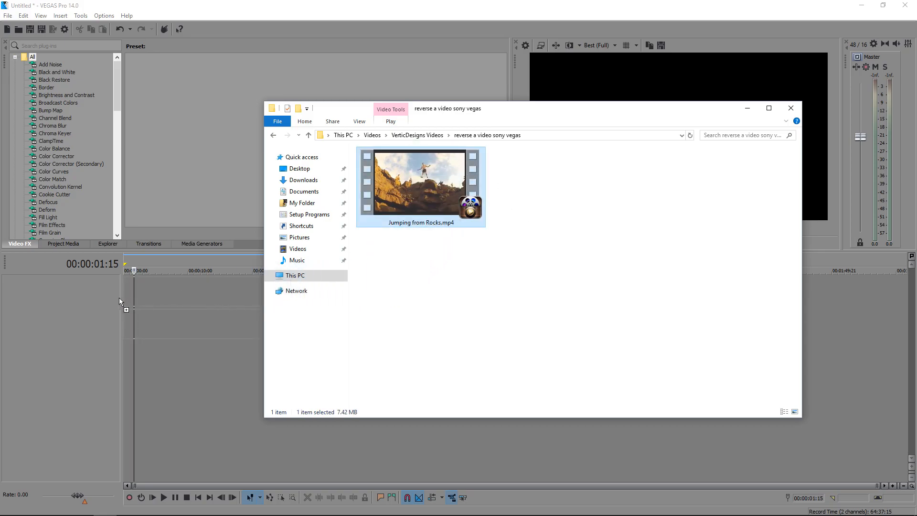
- Bring Jumping from Rocks.mp4 onto the timeline as video and audio tracks
click(7, 15)
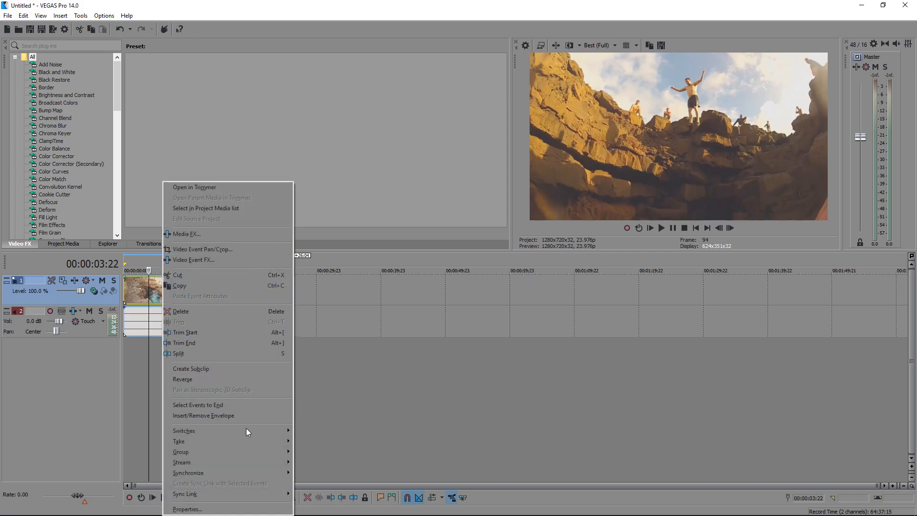
- Disable resample in the Jumping from Rocks event's properties and confirm
click(188, 509)
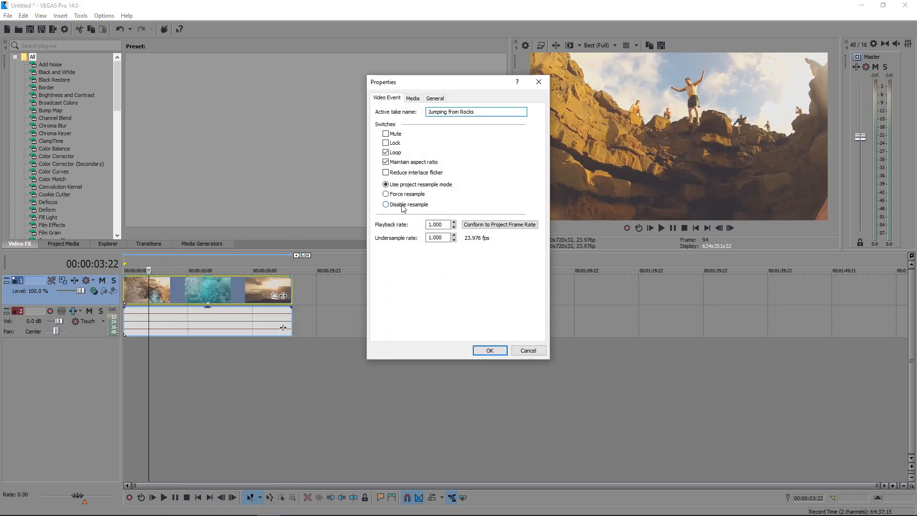
click(385, 204)
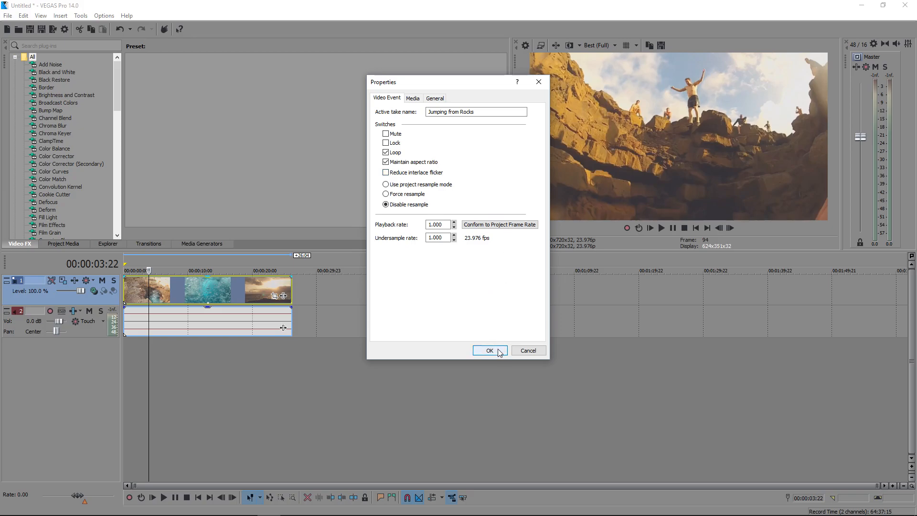
click(489, 350)
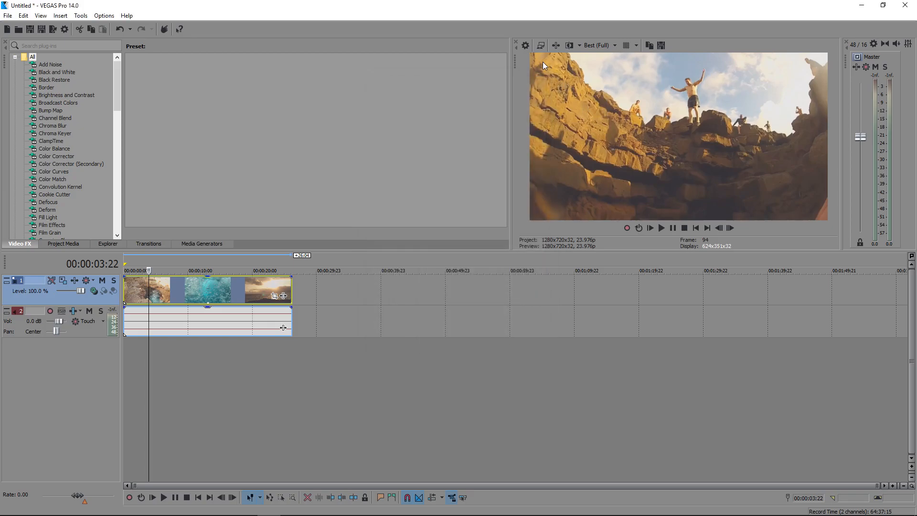
click(524, 46)
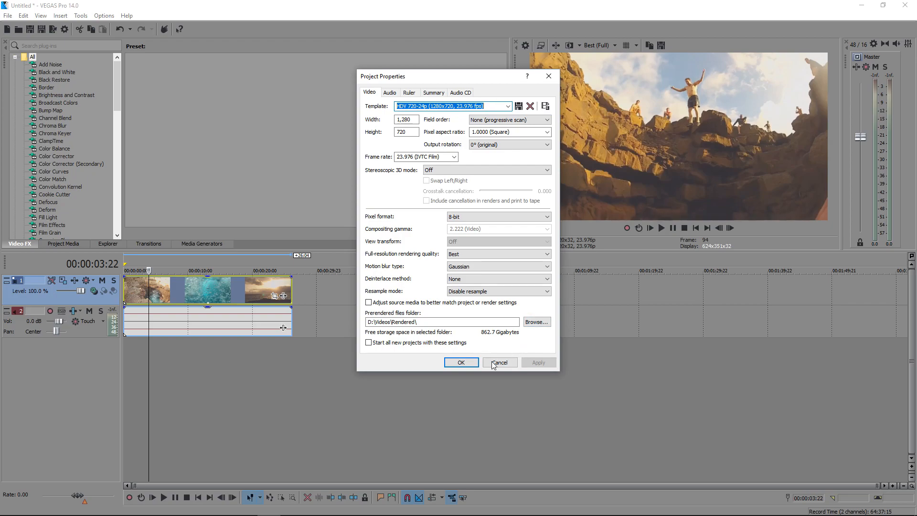
click(461, 363)
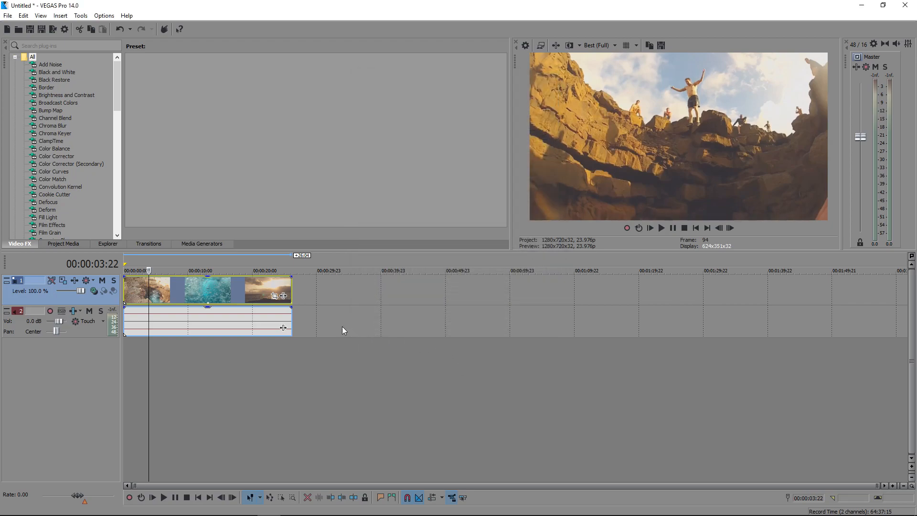
- Move the playhead around the clip's start to roughly where the jumper leaves the cliff
click(145, 271)
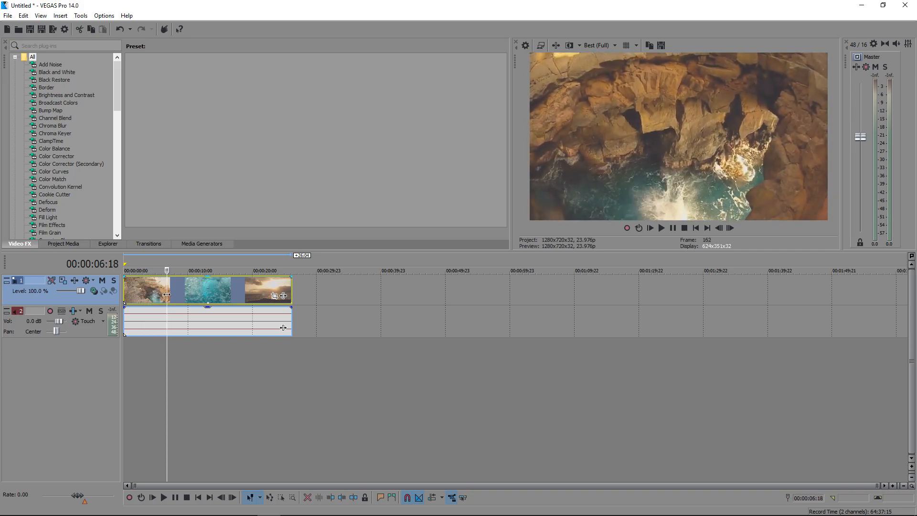
mouse_move(327, 341)
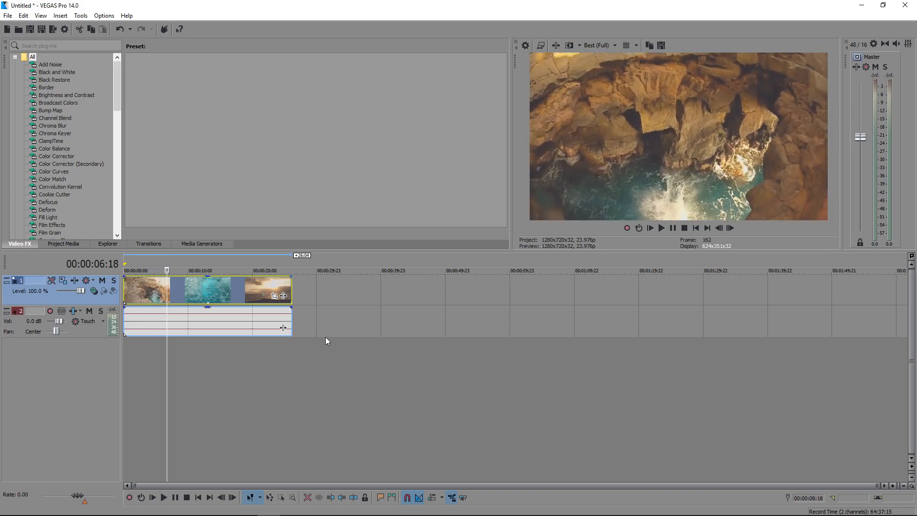
click(155, 270)
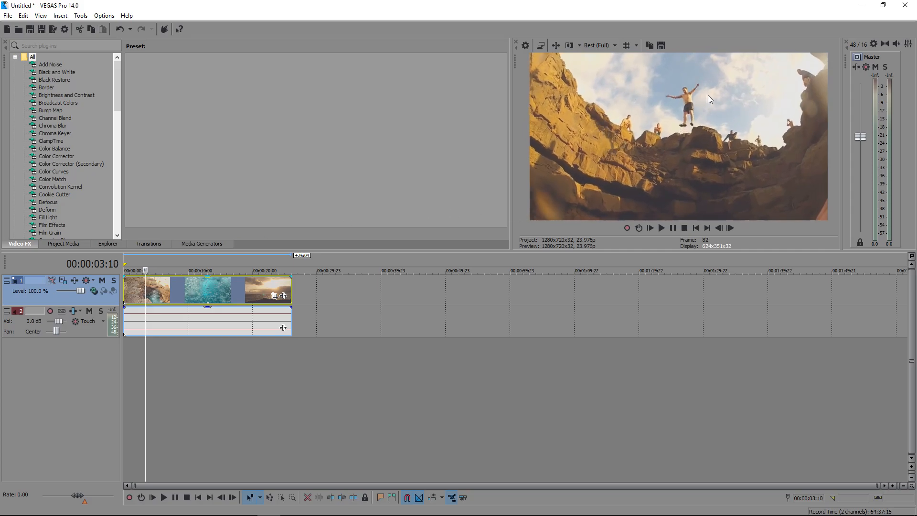
click(143, 270)
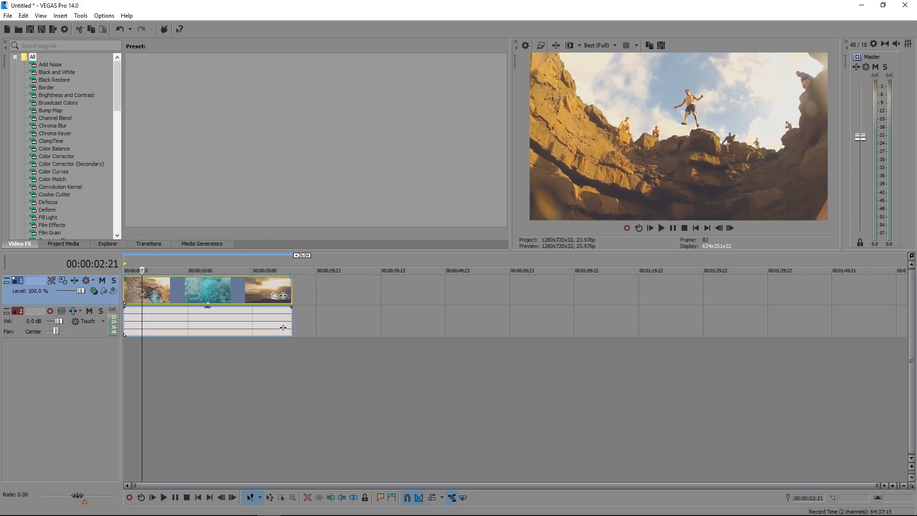
click(134, 270)
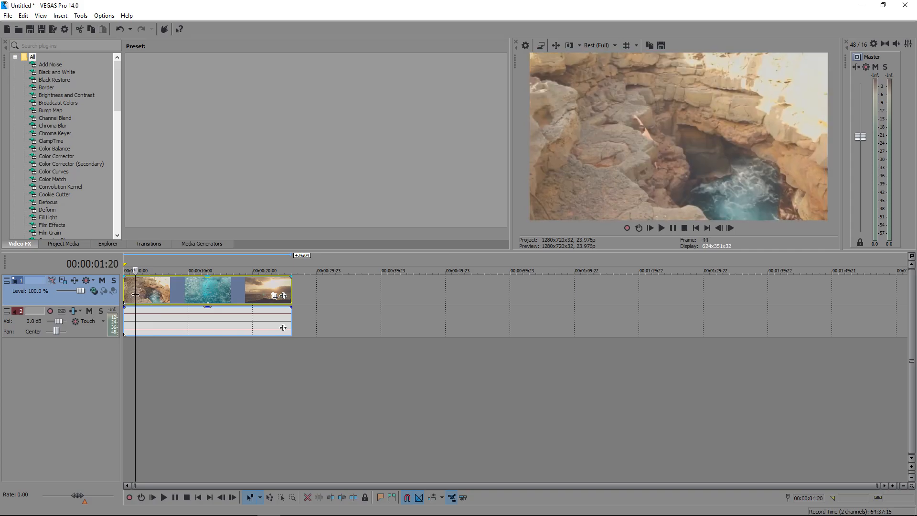
- Step frame by frame to the exact jump frame about two seconds in
click(719, 229)
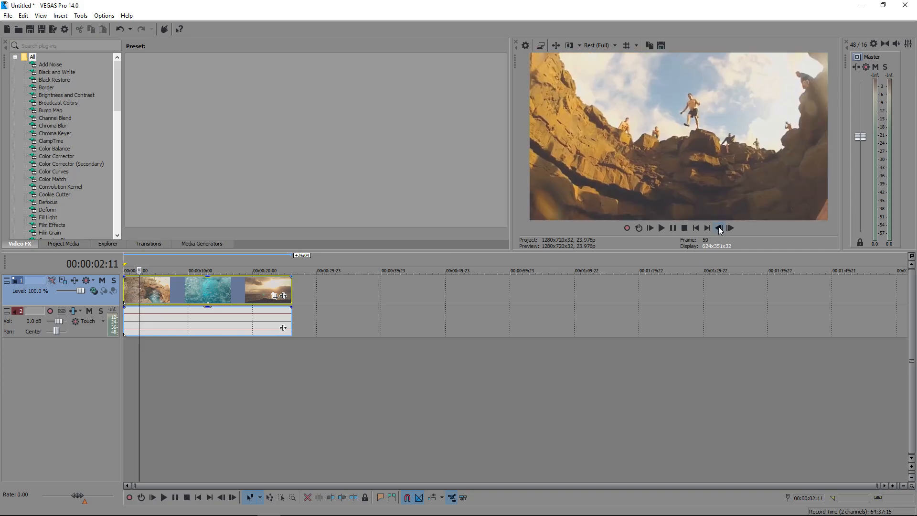
click(718, 228)
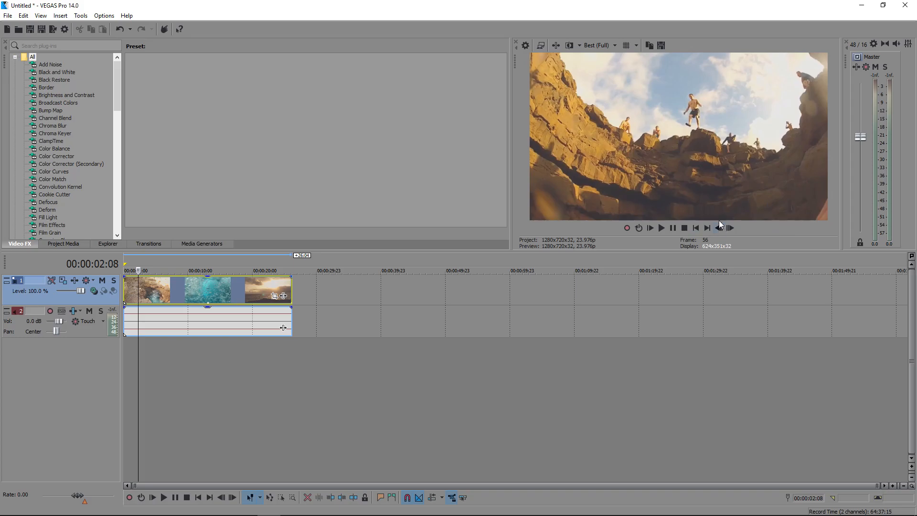
click(719, 227)
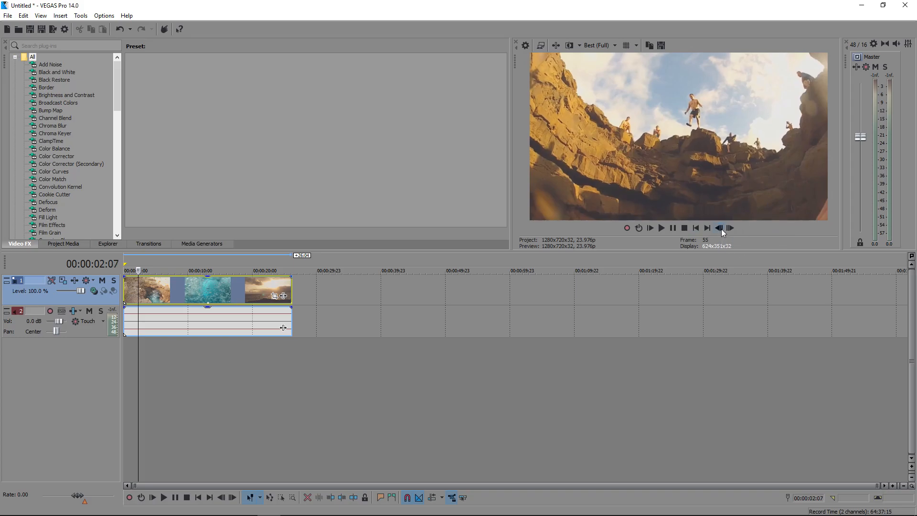
click(719, 228)
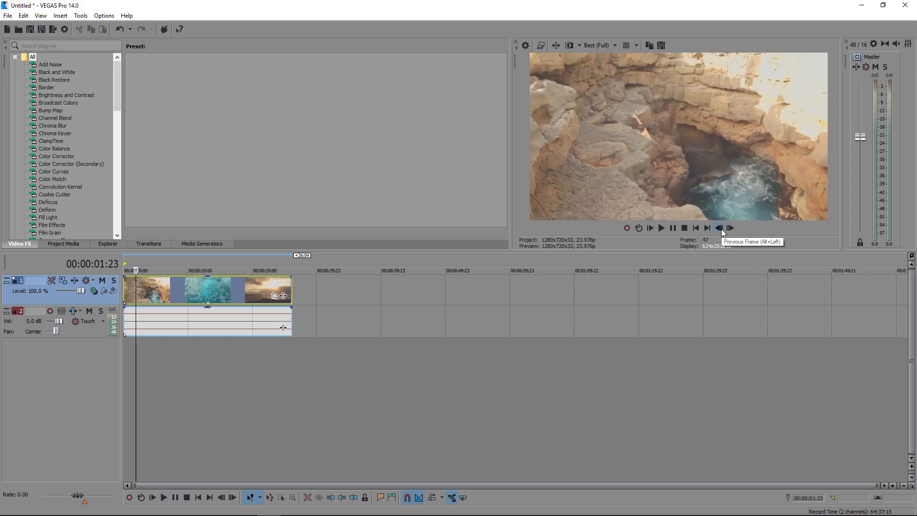
click(729, 228)
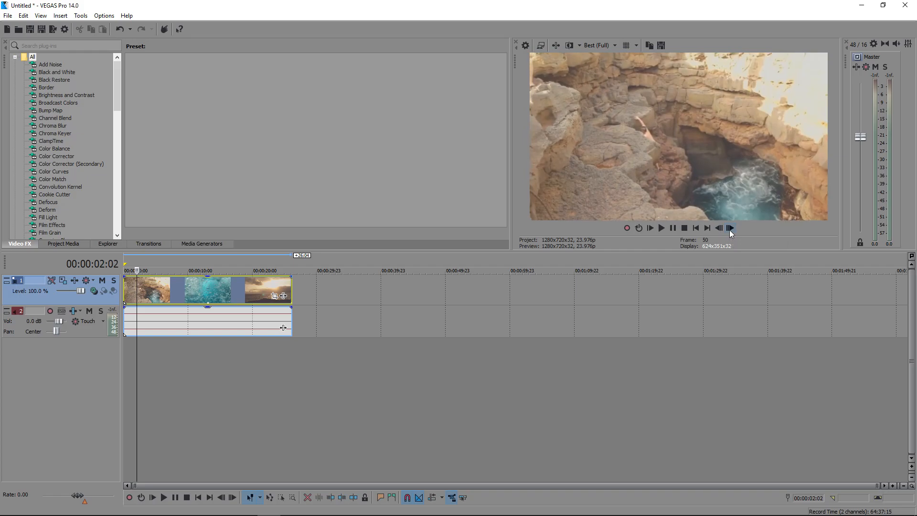
click(730, 228)
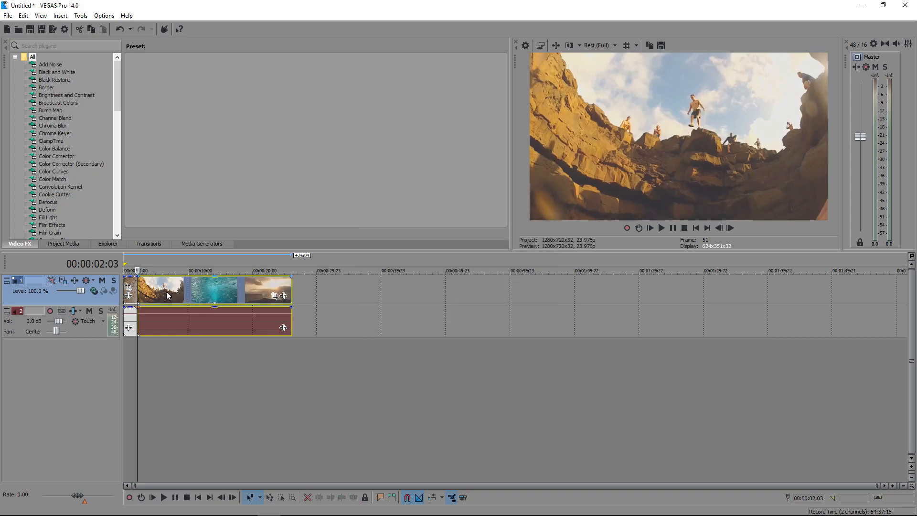
- Move near seven seconds and step frames to the point where the jumper is seen from below
click(169, 270)
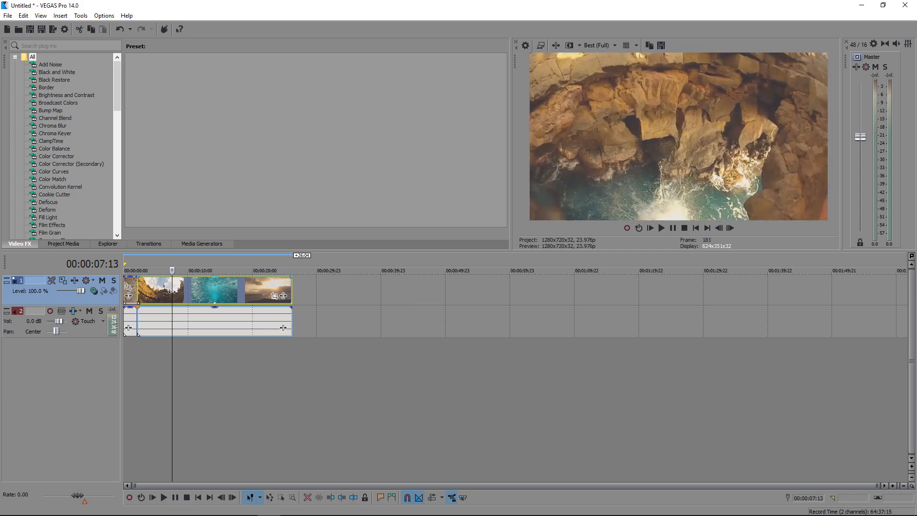
click(729, 227)
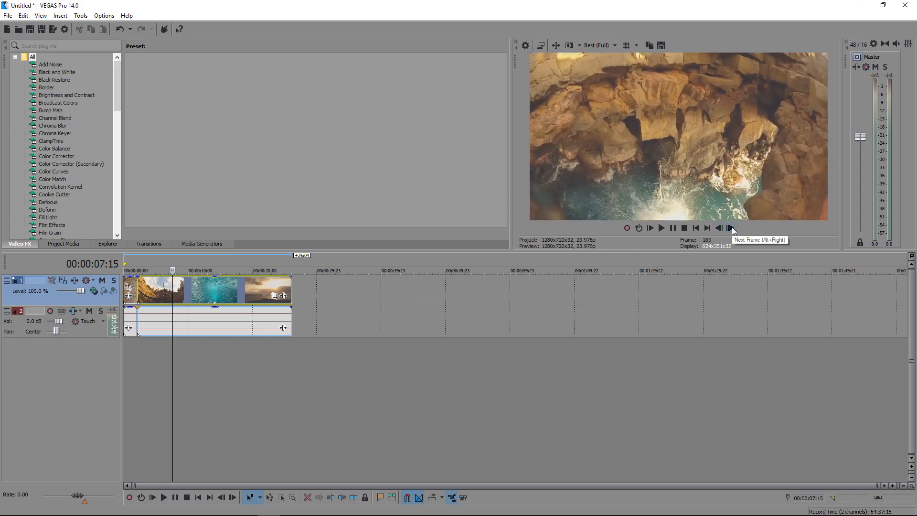
click(730, 228)
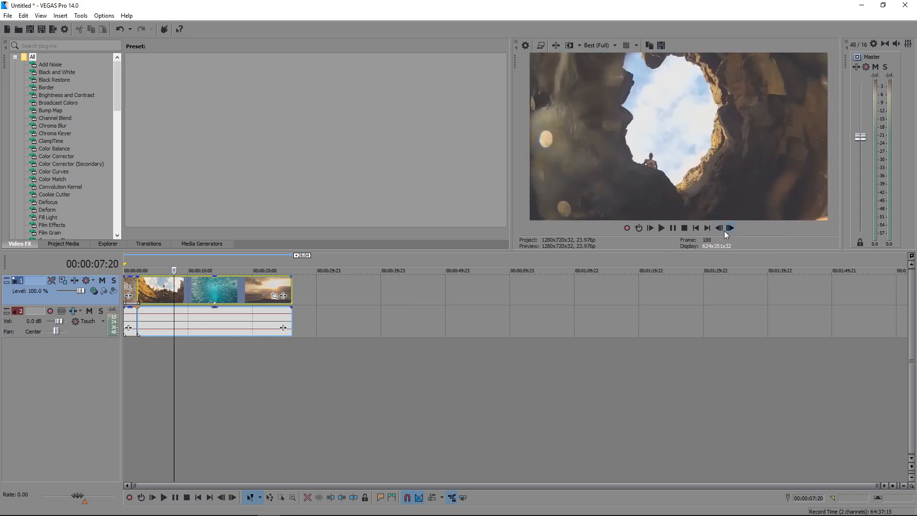
click(718, 228)
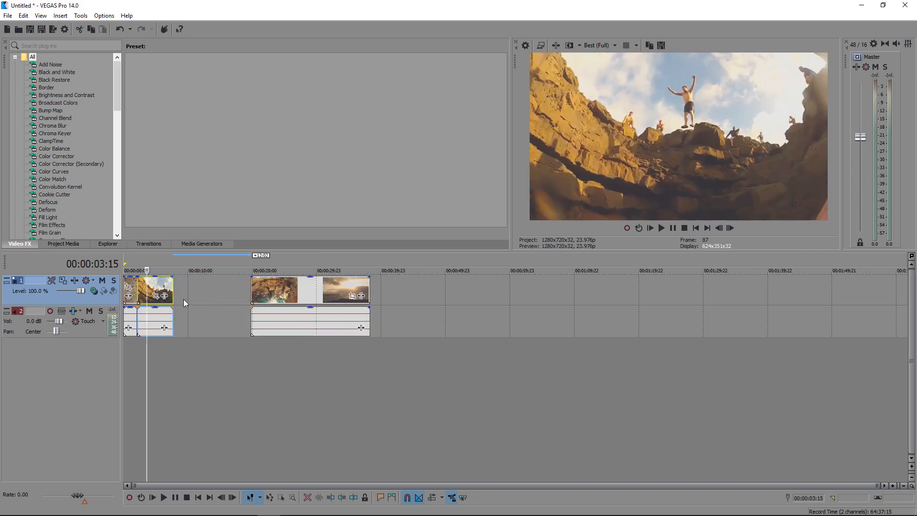
- Copy the cut-out jump event and paste a duplicate after it on the timeline
key(ctrl+c)
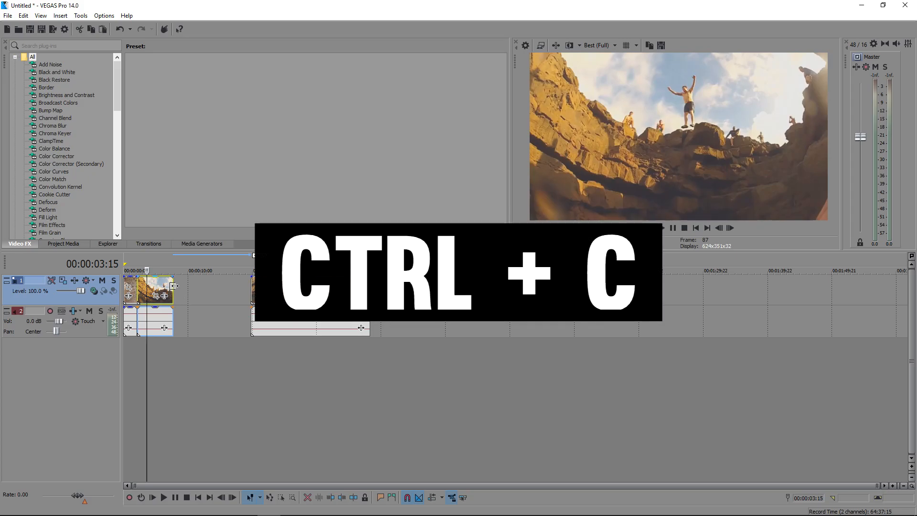
key(ctrl+v)
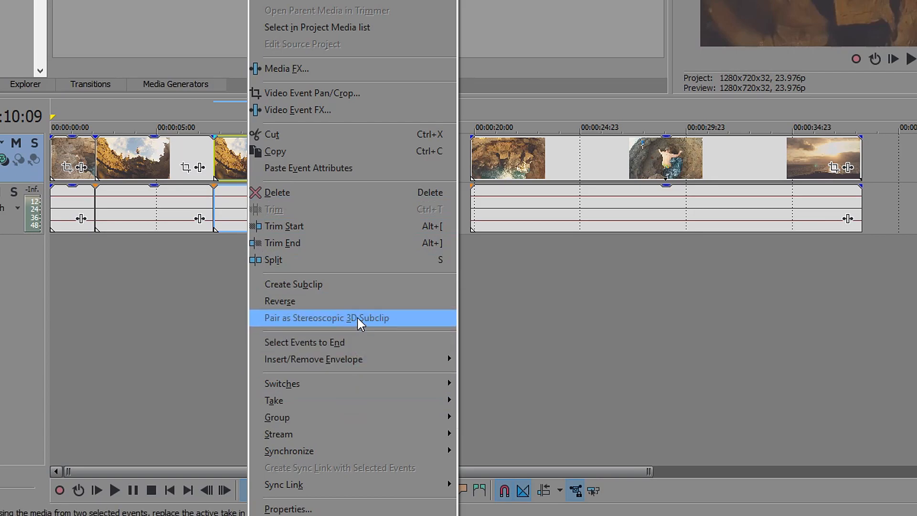
mouse_move(280, 301)
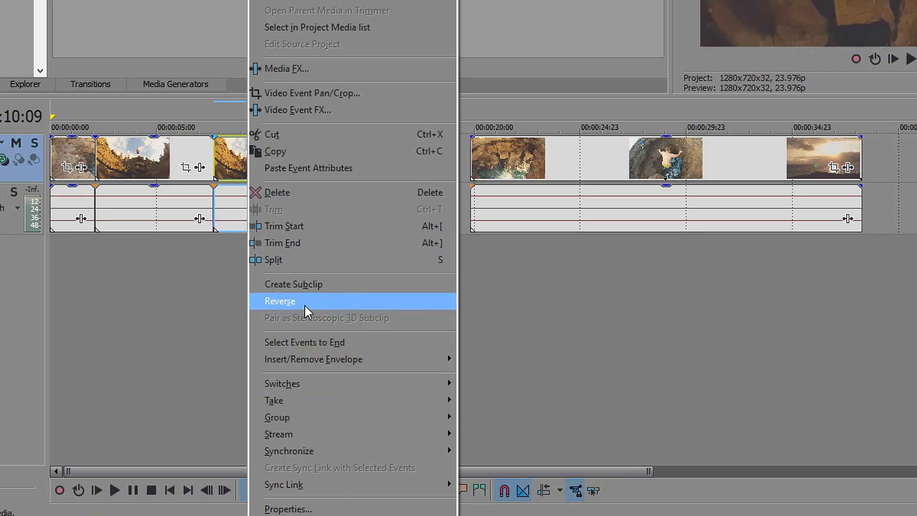
- Reverse the duplicated jump event so the jumper plays backward up the cliff
click(280, 301)
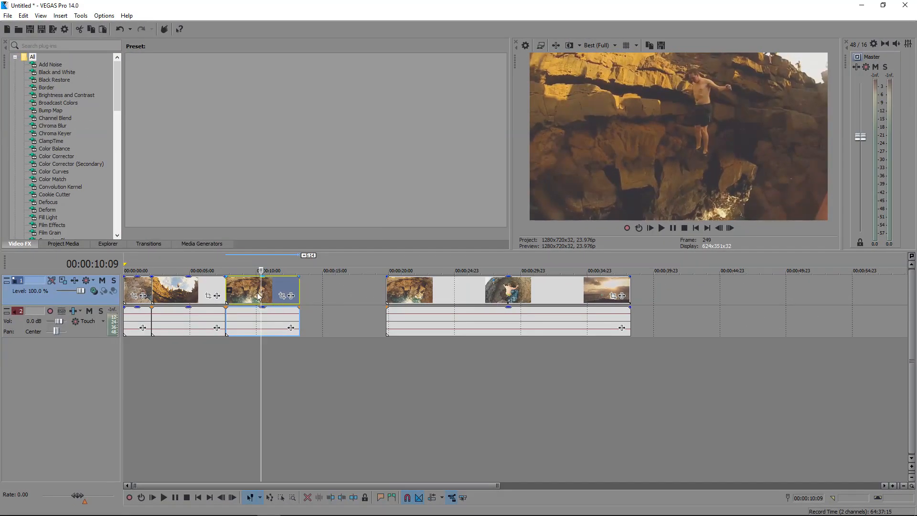